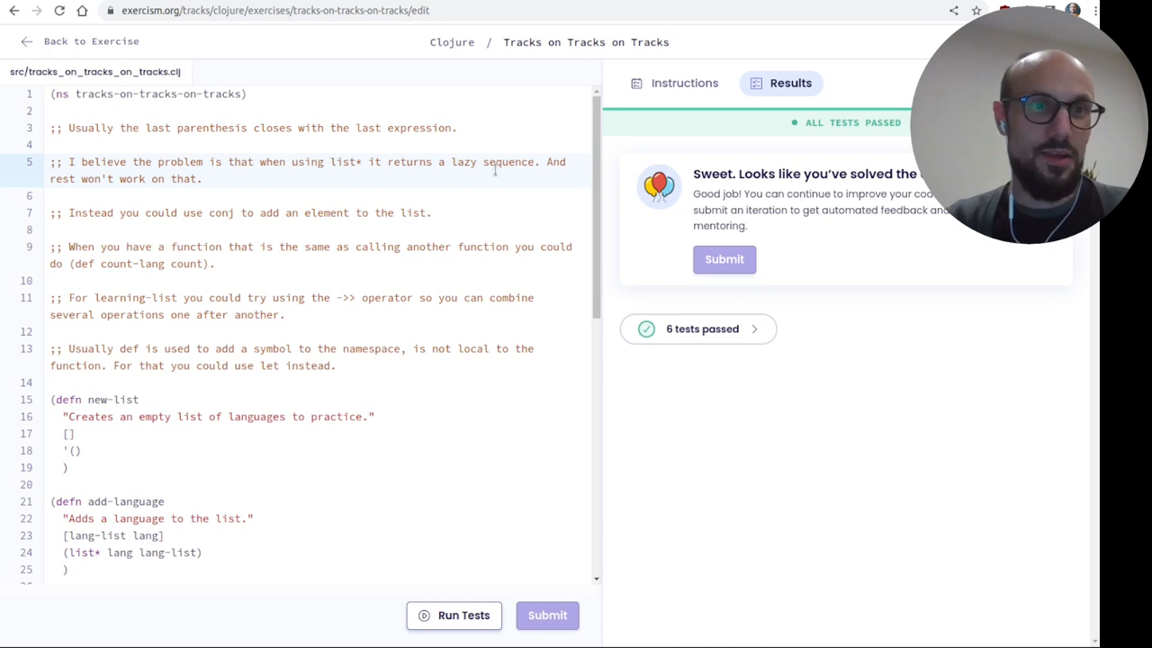
mouse_move(450, 424)
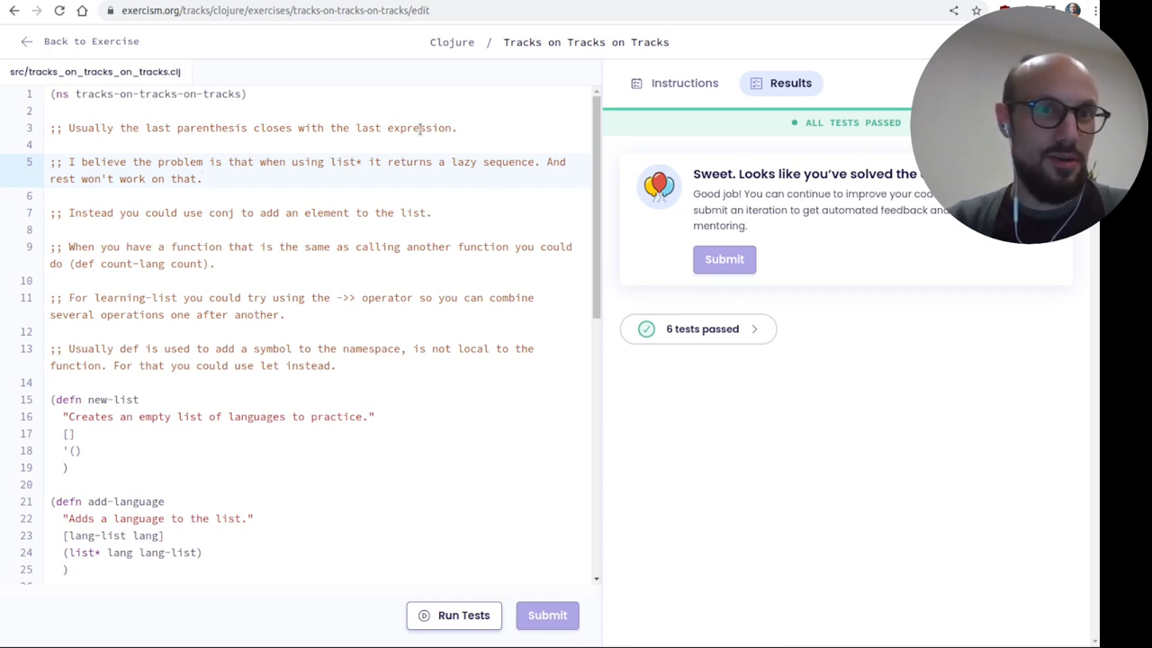
mouse_move(464, 385)
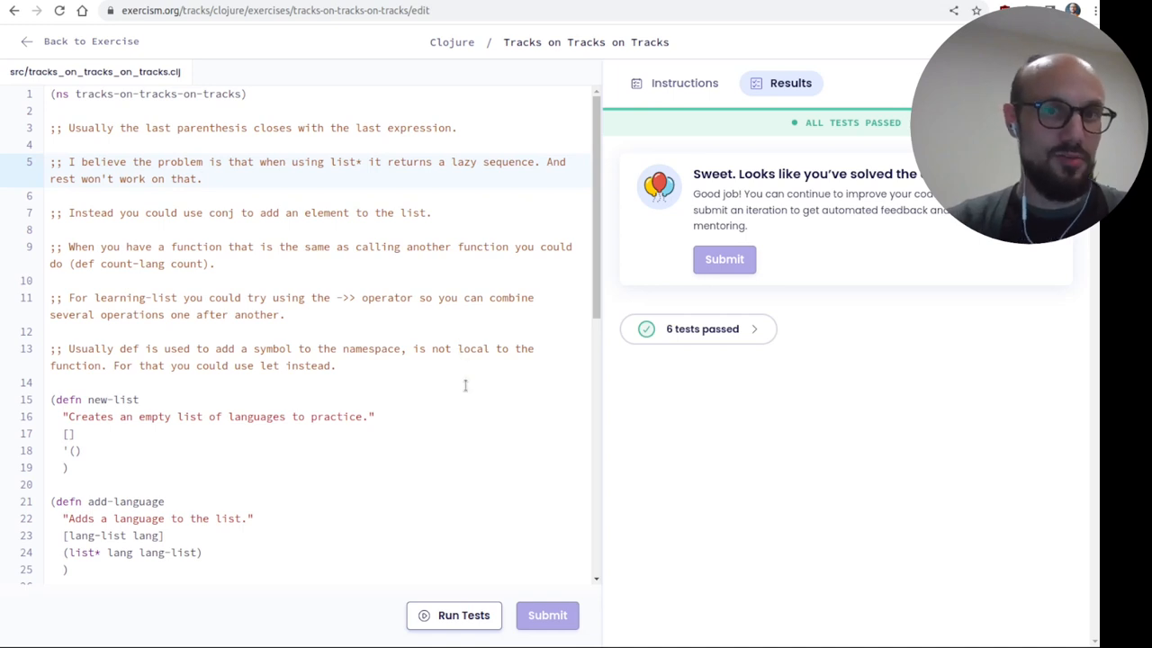
Step: Rewrite add-language's body as (conj lang-list lang) in place of list*
left_click(201, 178)
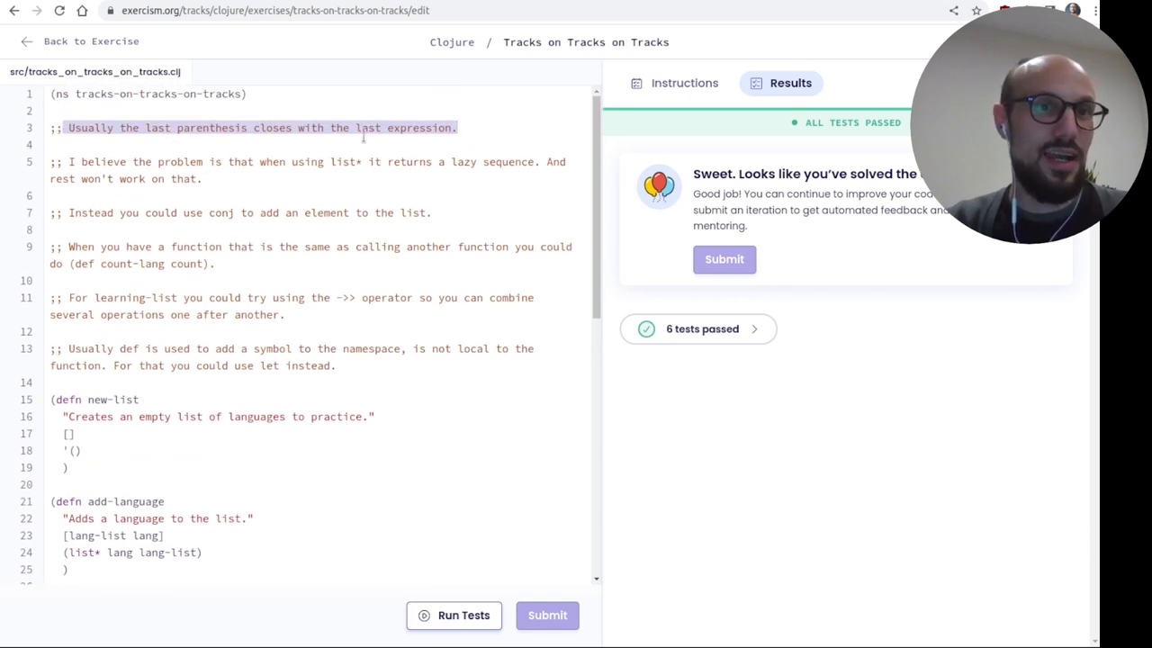
scroll("down", 3)
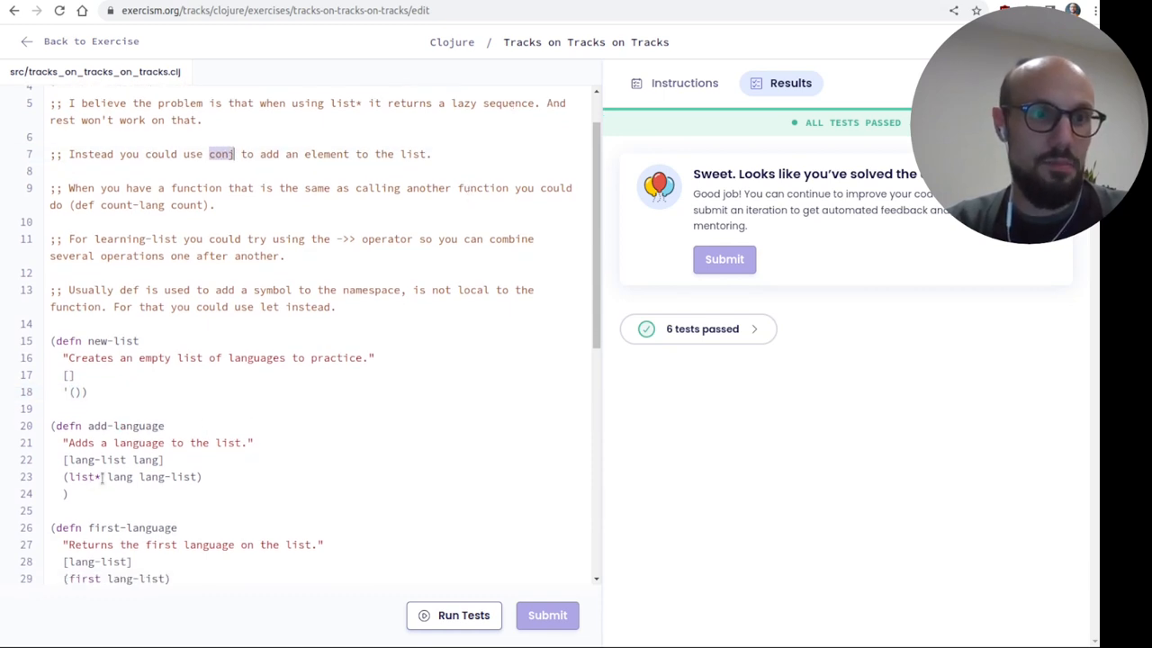
left_click(99, 475)
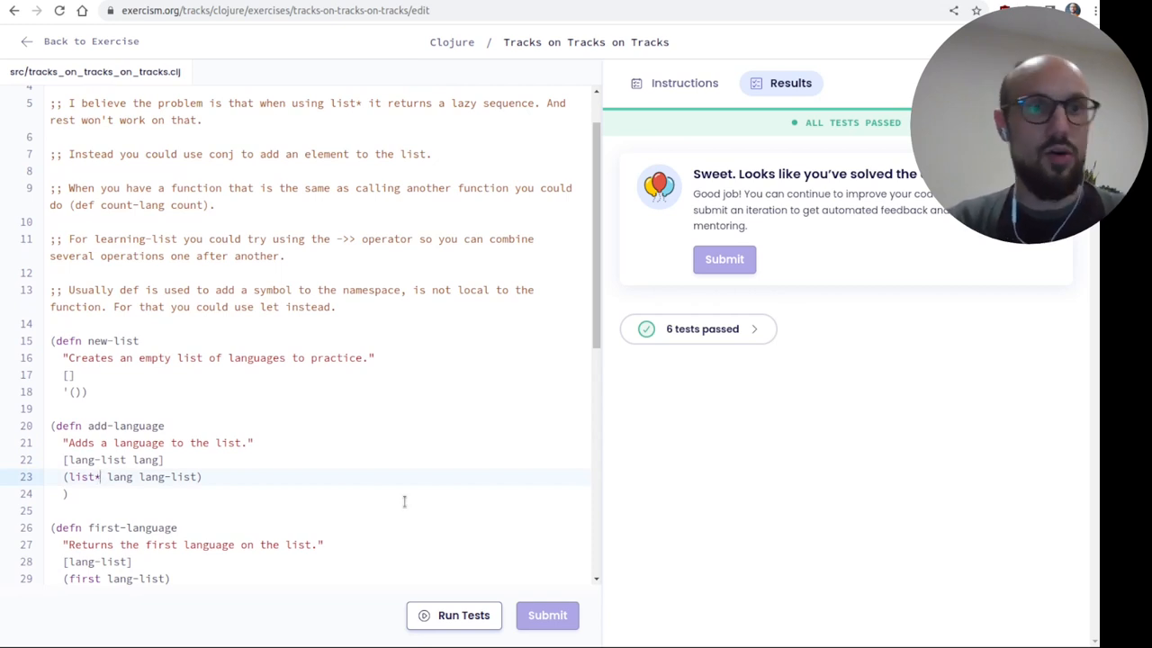
type("conj")
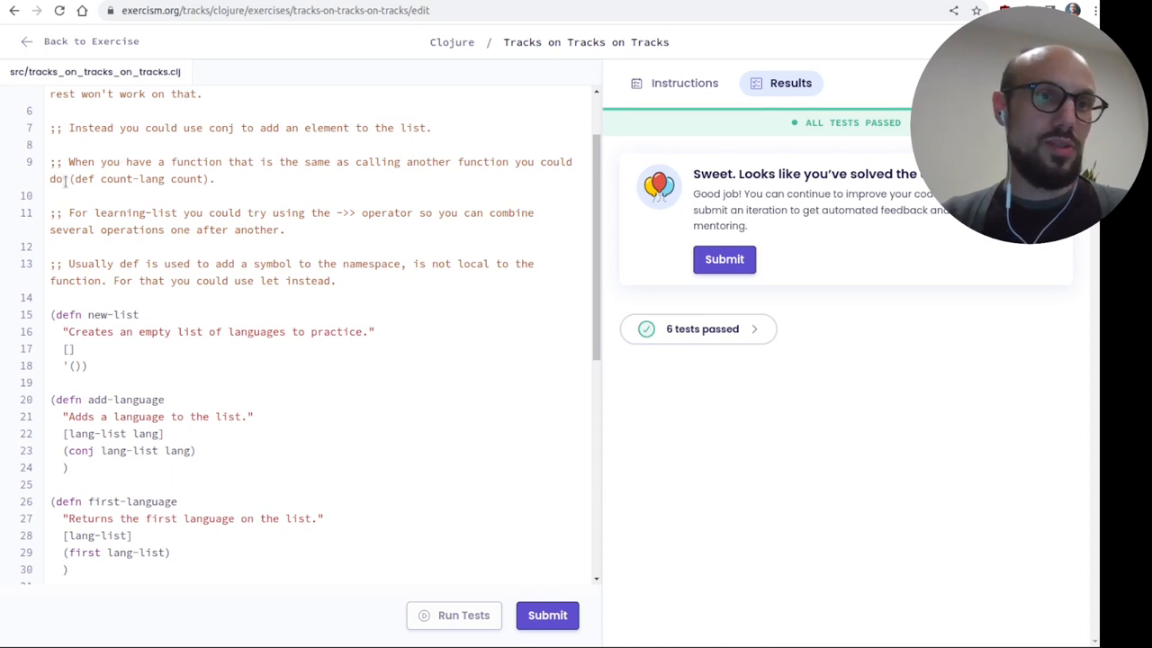
Step: Rebind the helper defns as plain defs aliasing list, conj, first, pop and count
left_click_drag(69, 178, 205, 179)
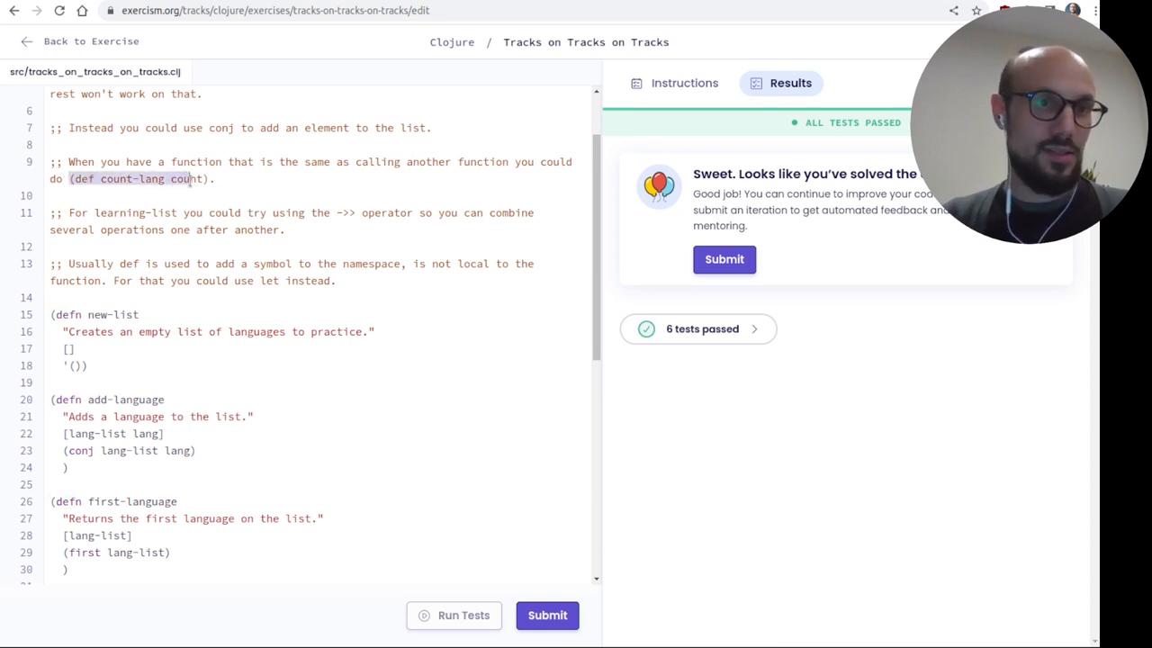
scroll("down", 3)
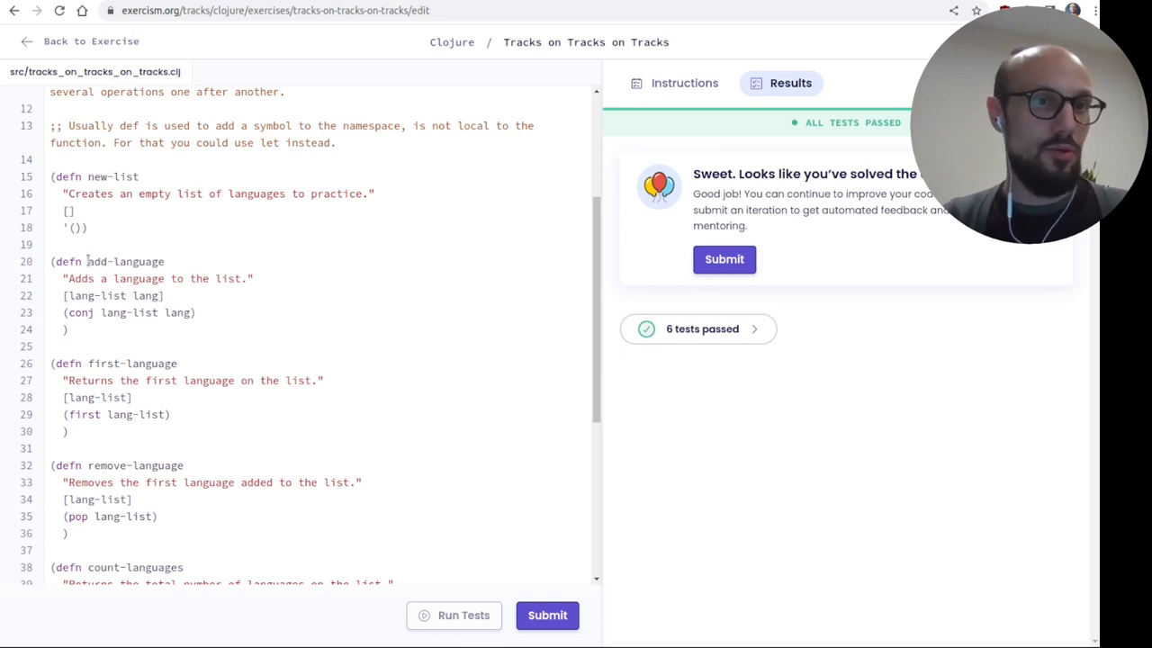
double_click(126, 261)
type(" list)")
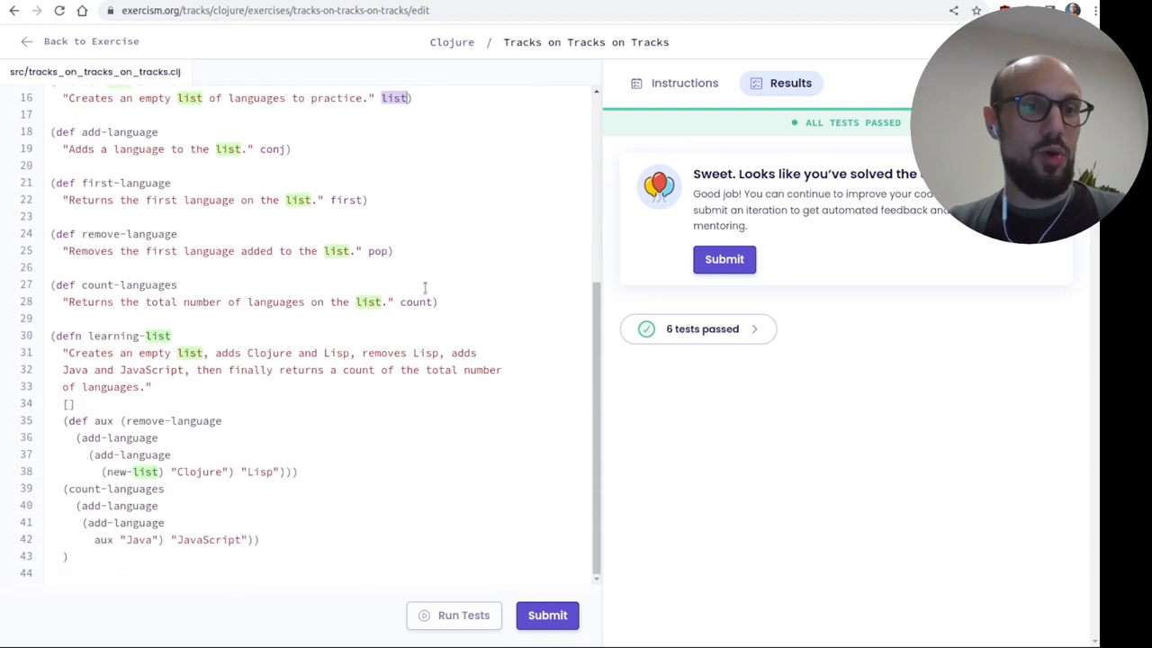
mouse_move(245, 424)
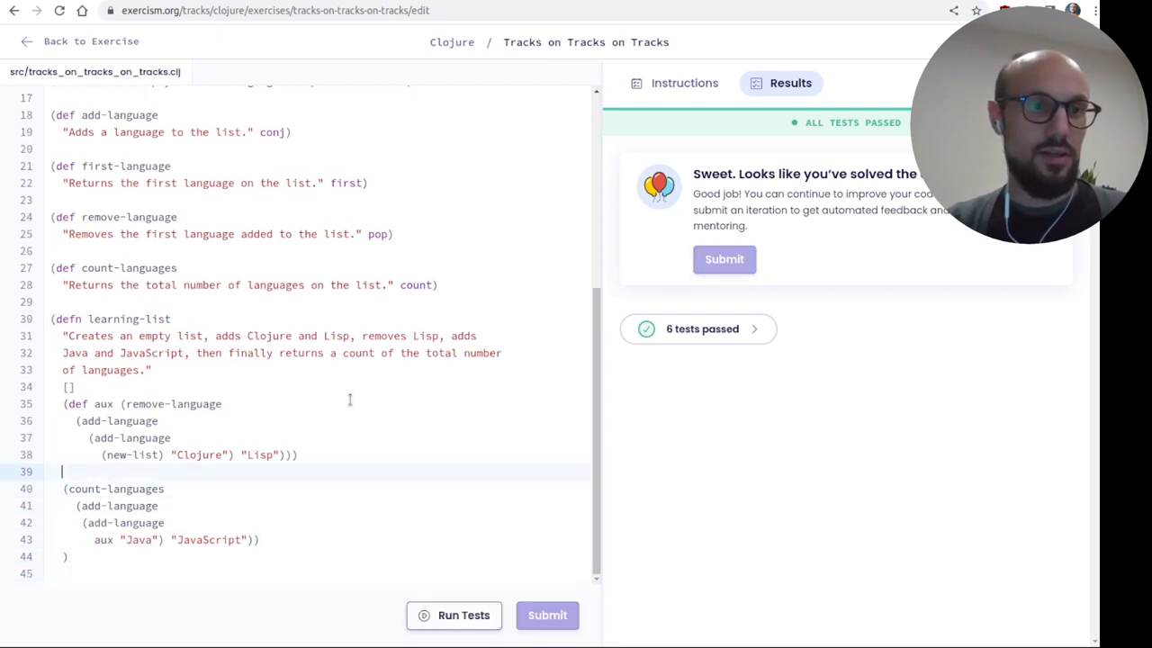
Step: Write (-> aux (add-language "Java" as the start of learning-list's threading chain
type("(-> aux")
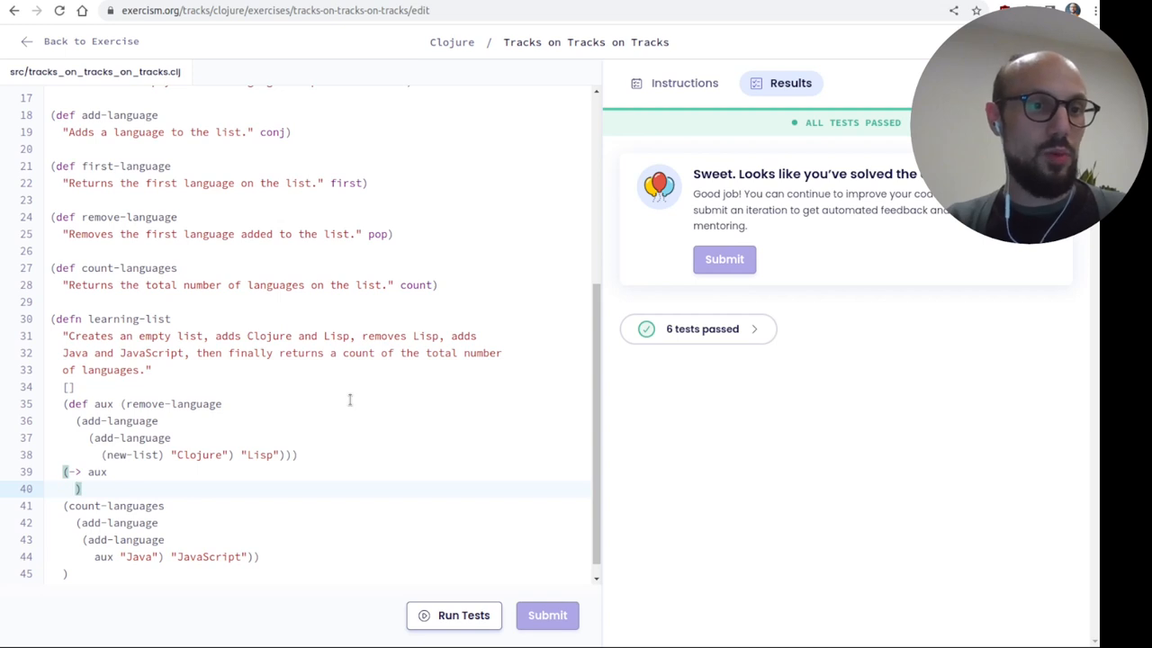
type("add-language \"")
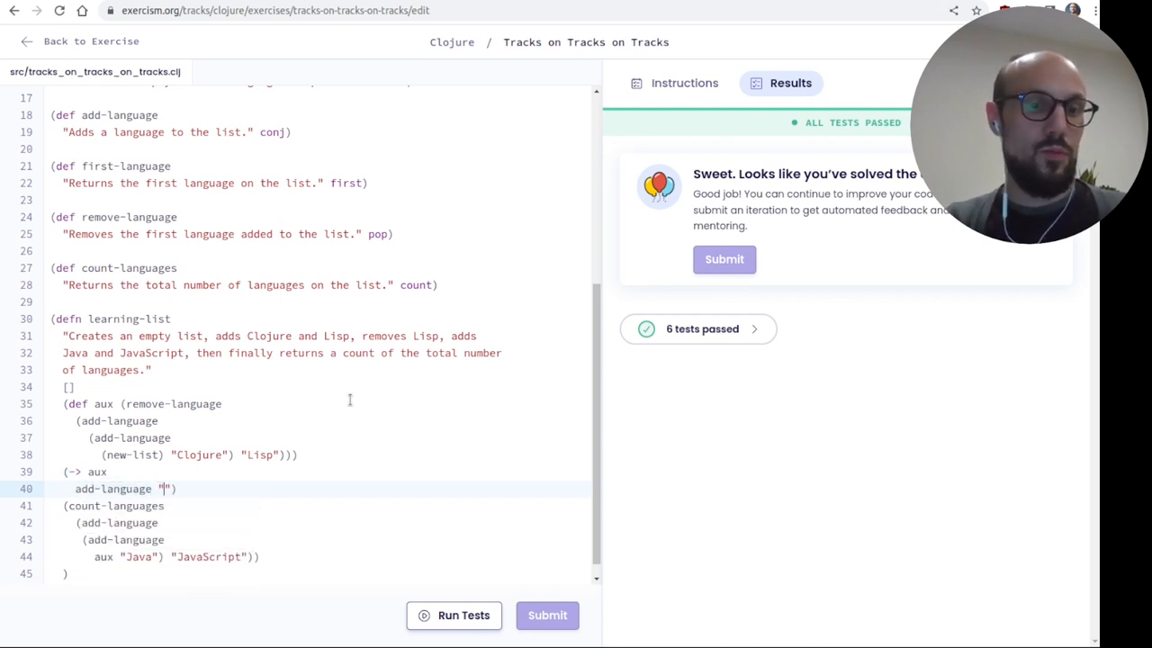
type("Java")
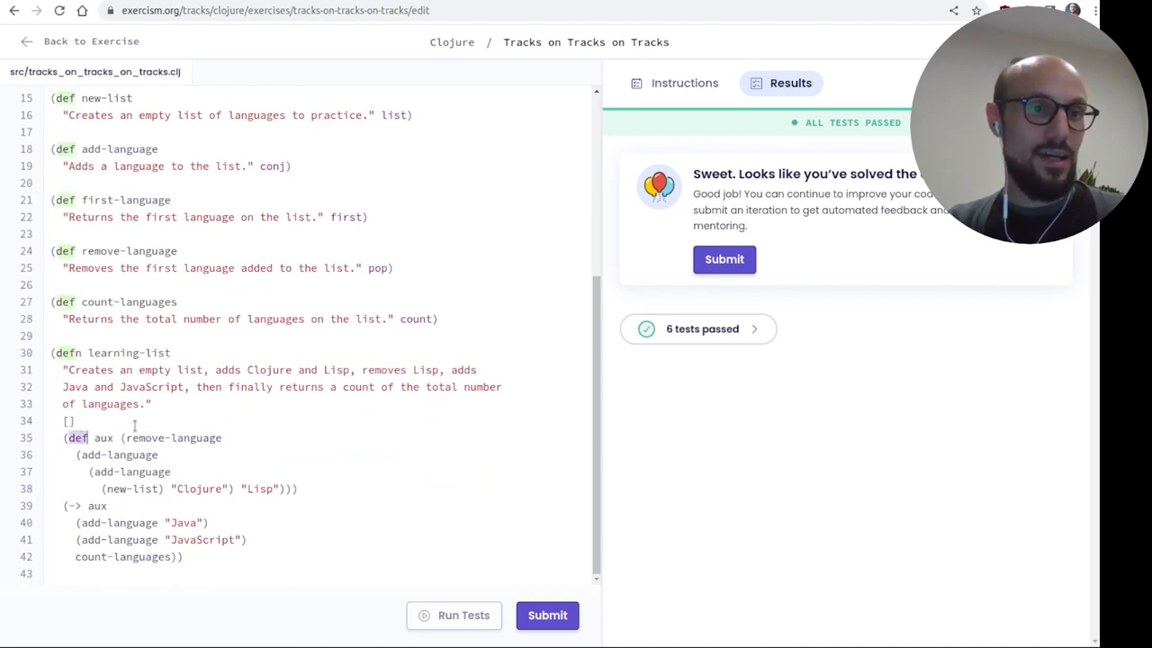
Step: Bind aux with a let form in learning-list and rerun the tests to confirm they pass
type("let")
left_click(322, 556)
type(")")
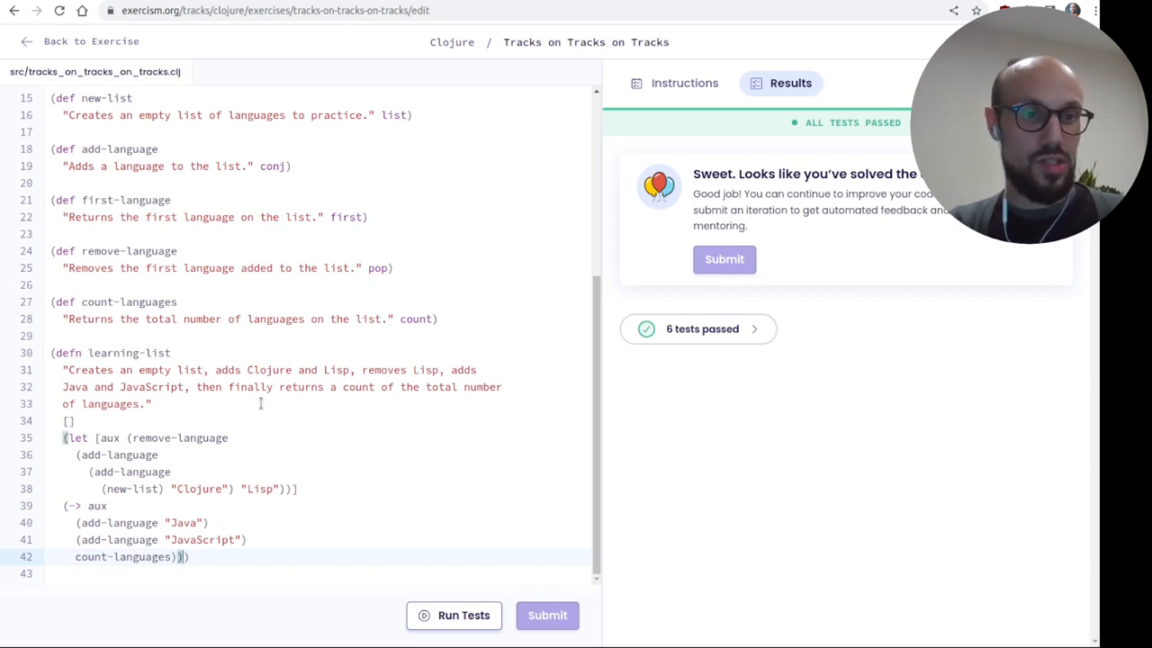
double_click(99, 504)
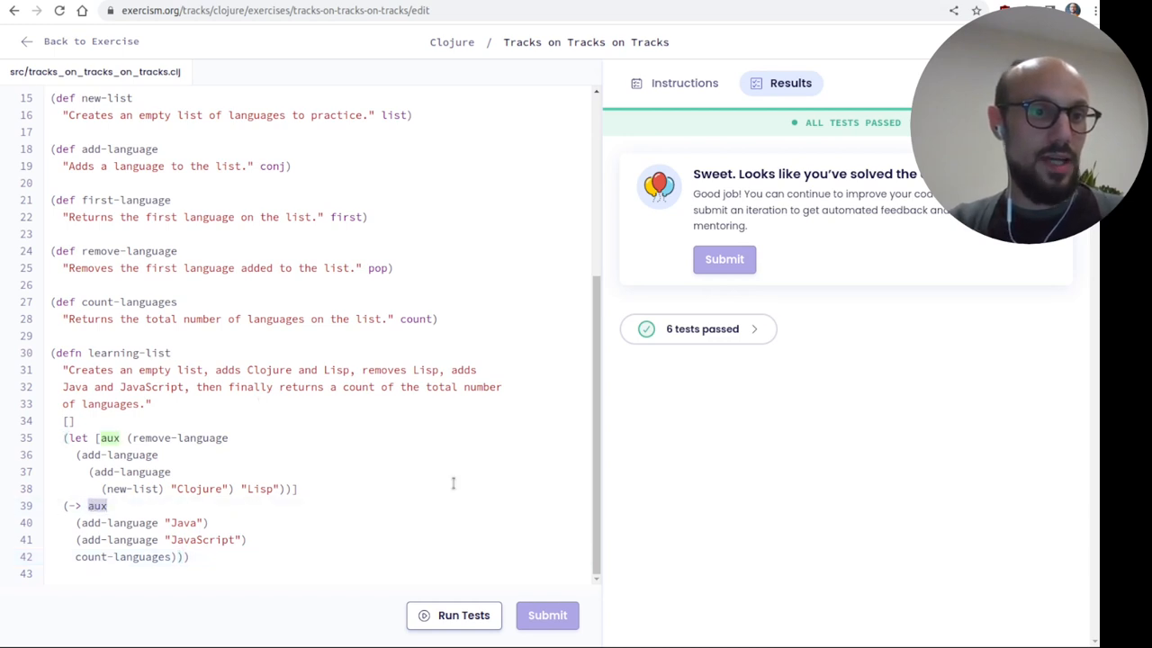
left_click(454, 615)
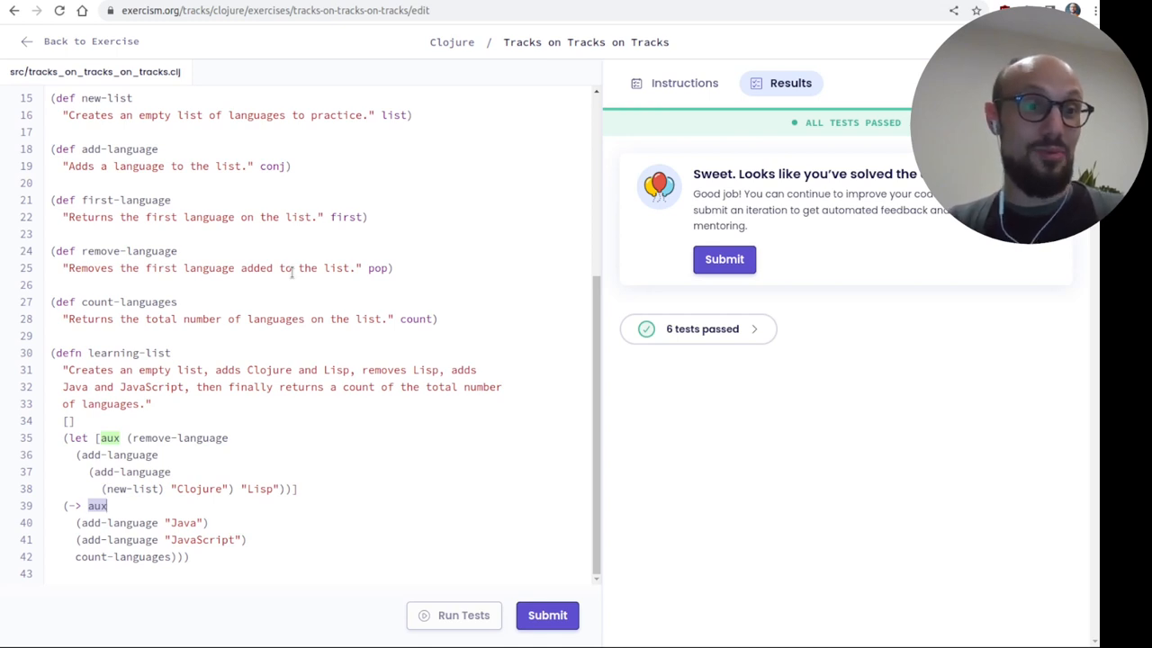
mouse_move(356, 238)
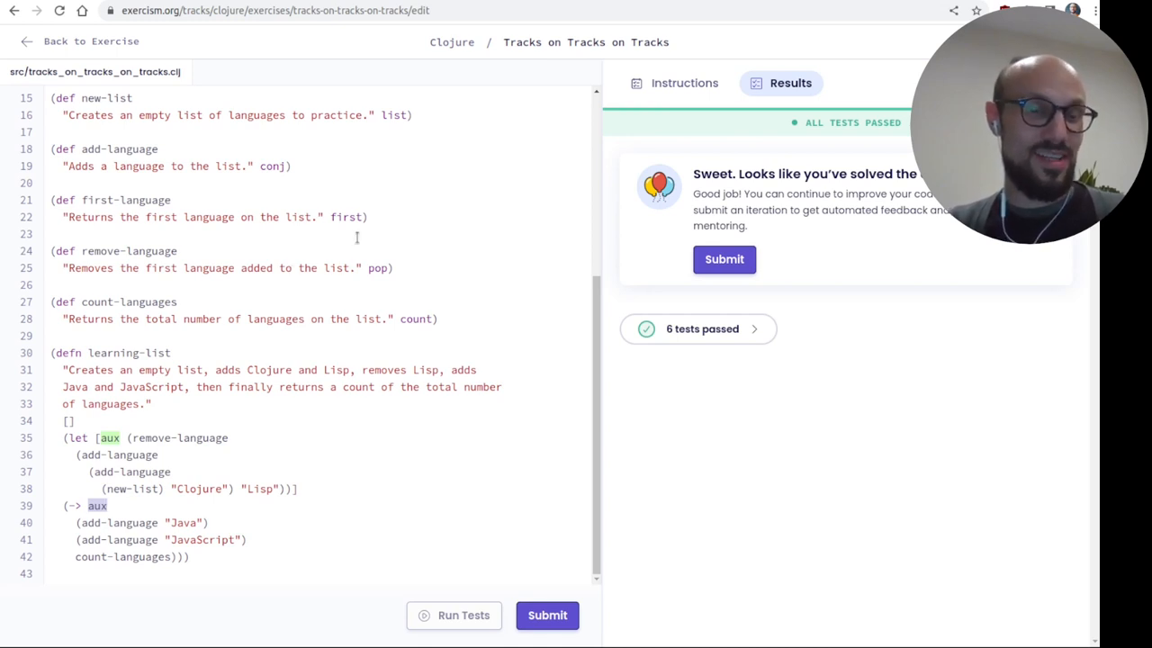